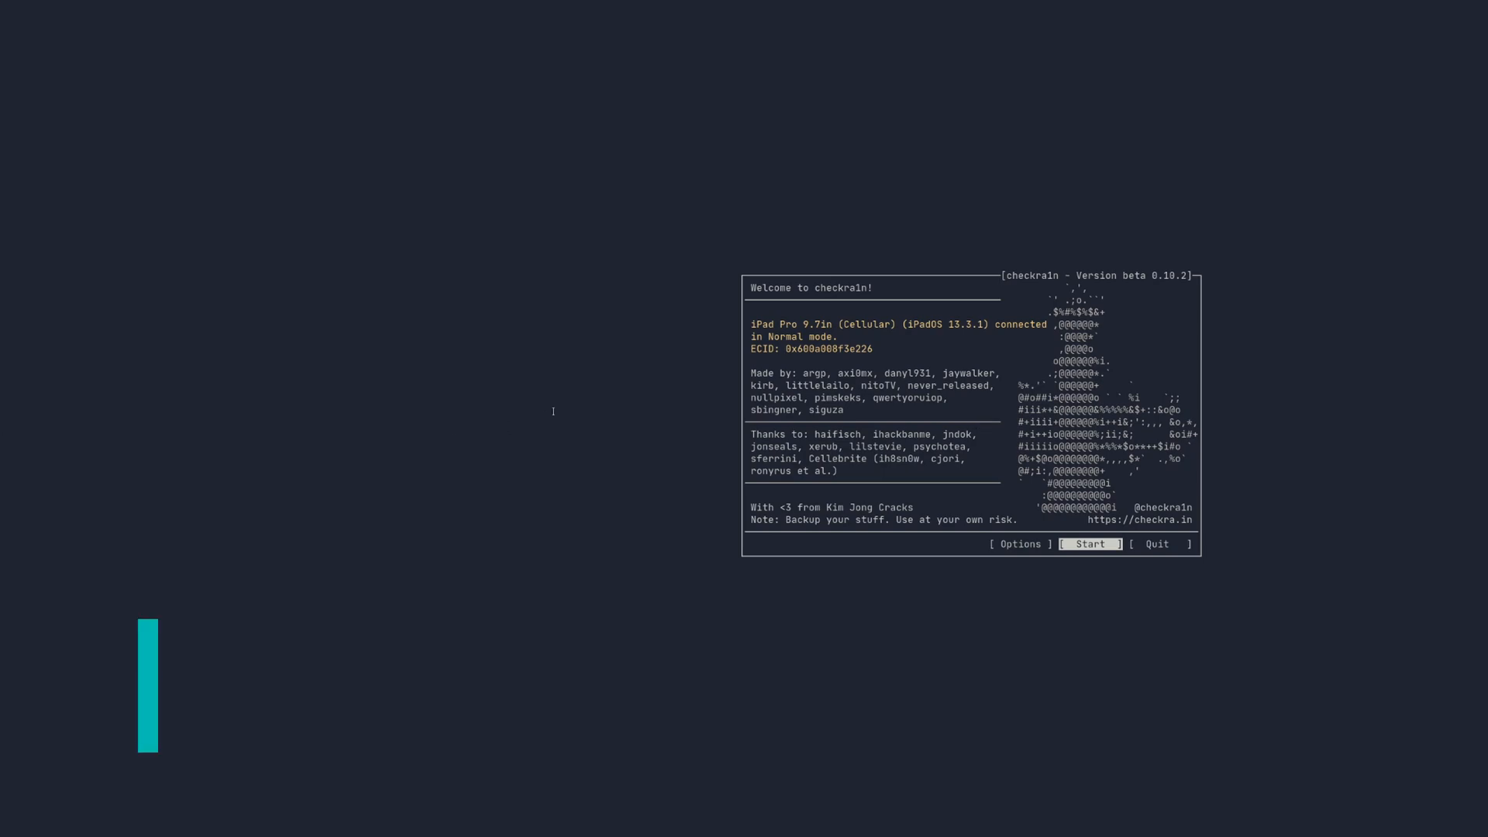
Step: Start the jailbreak for the connected iPad Pro from the welcome screen
left_click(1090, 544)
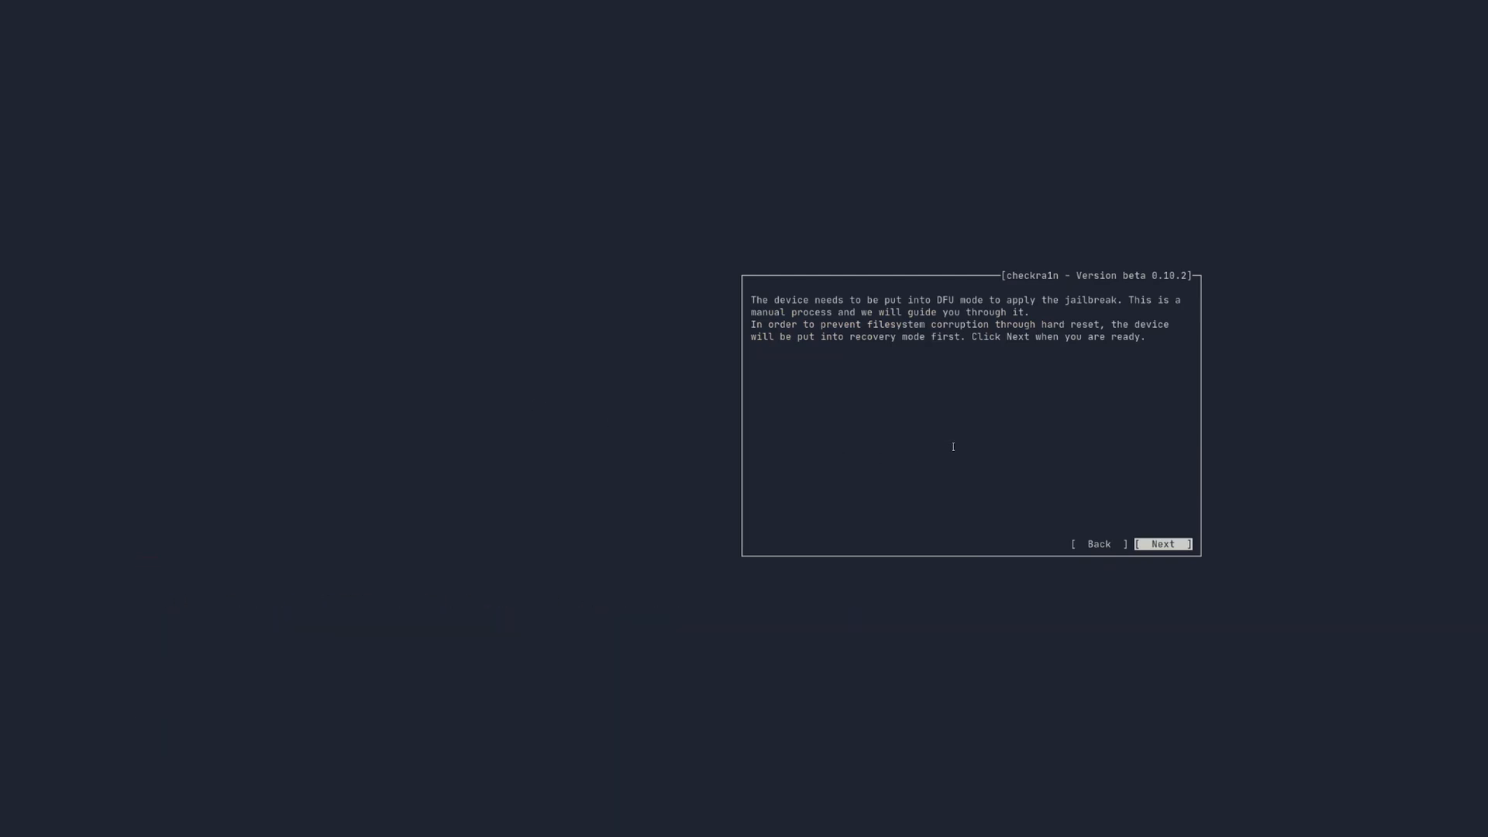
Step: Proceed past the DFU explanation to send the iPad into recovery mode
left_click(1160, 544)
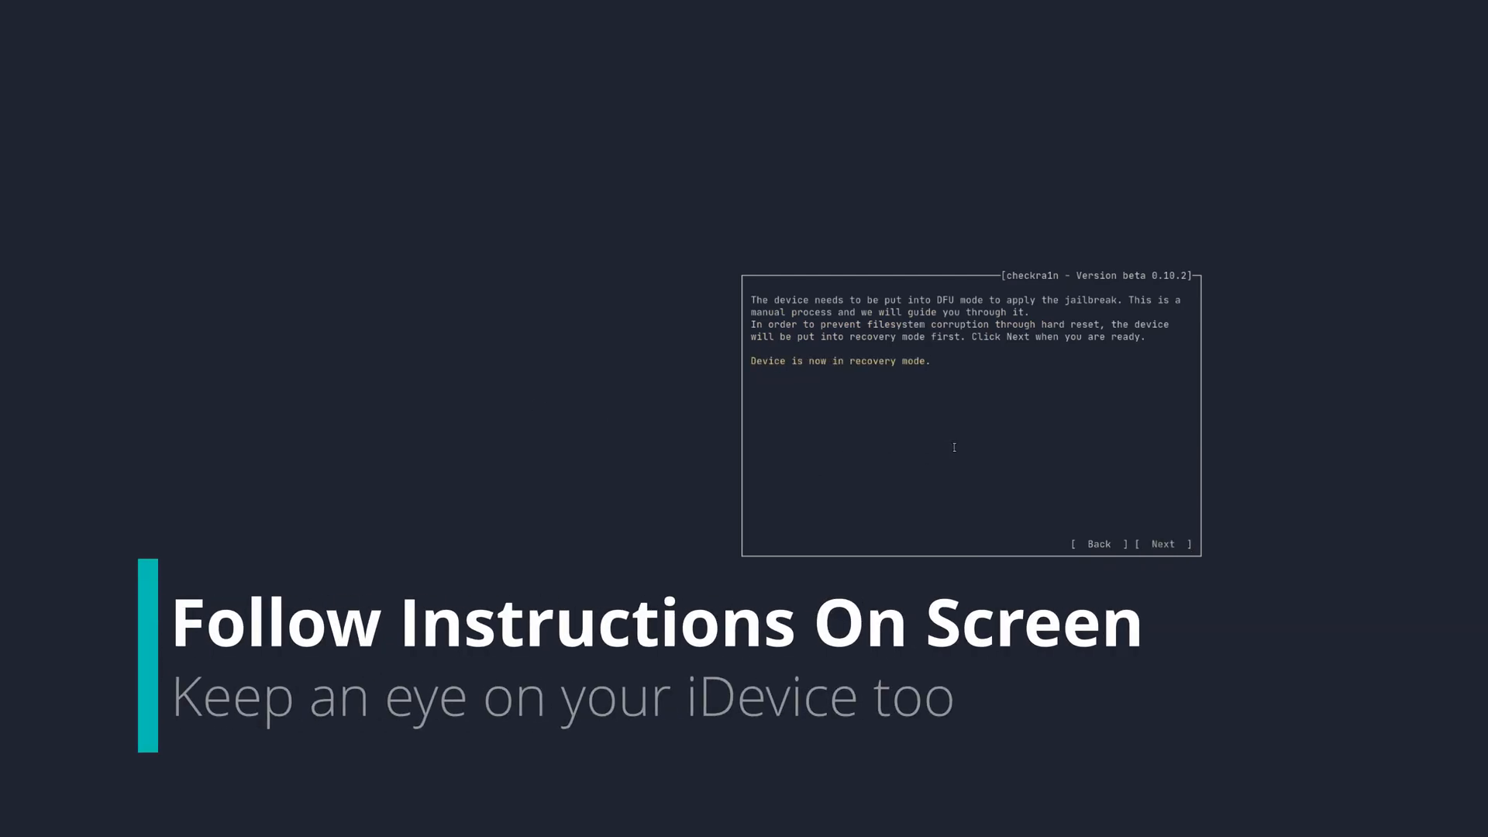